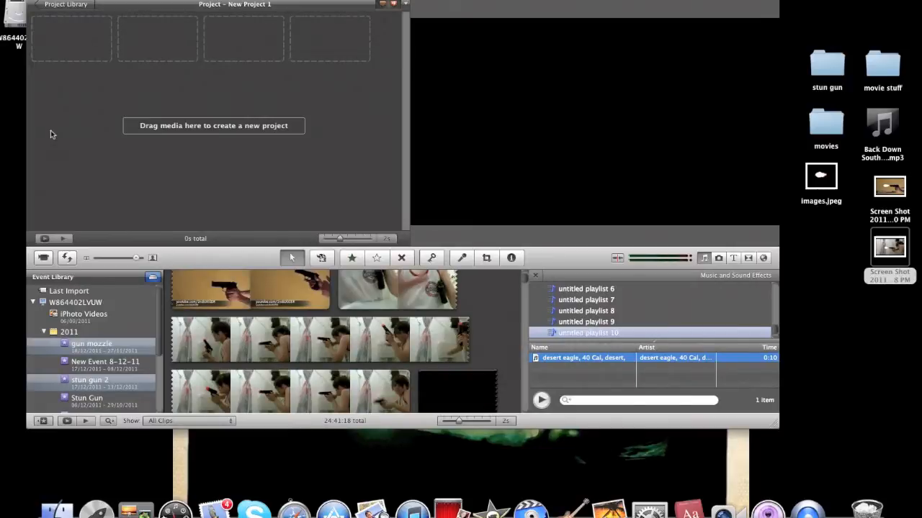
mouse_move(533, 340)
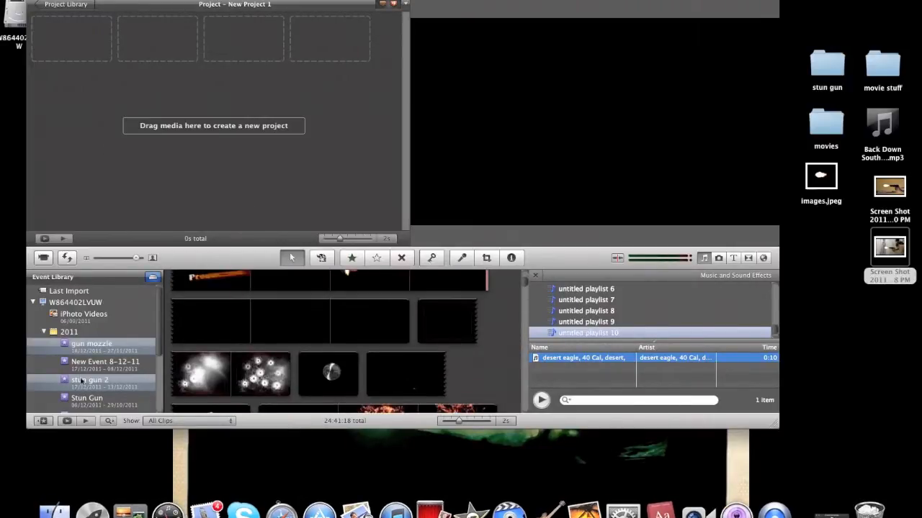
- Add a selected range of the skateboard event footage to the new project
click(90, 380)
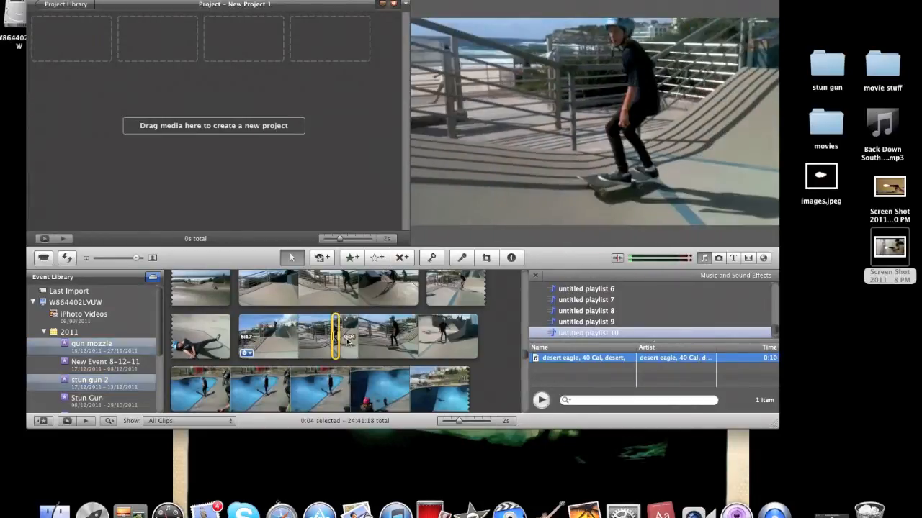
click(380, 337)
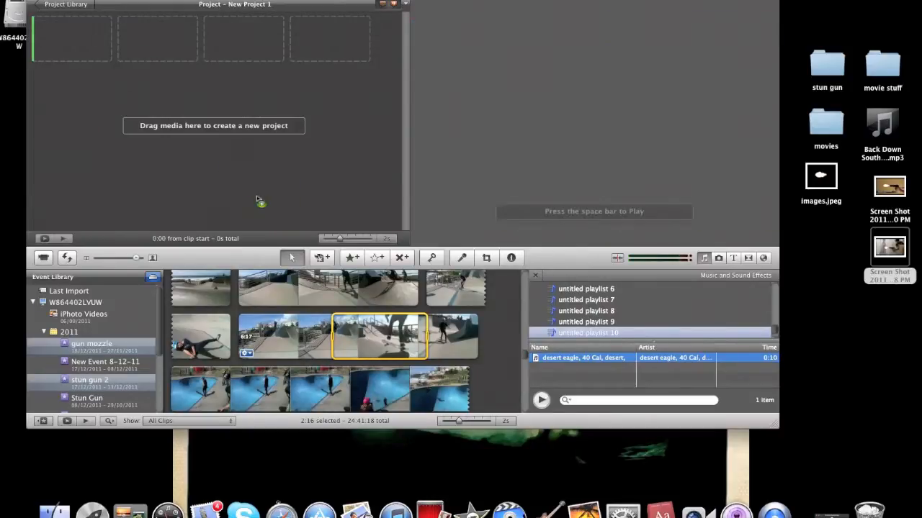
drag(378, 337, 89, 38)
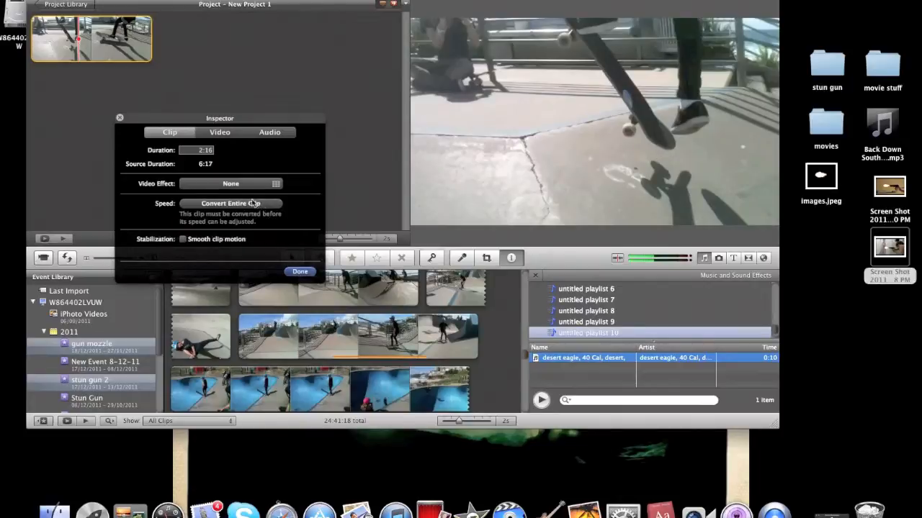
- Apply the Vignette video effect to the clip and confirm with Done
click(300, 271)
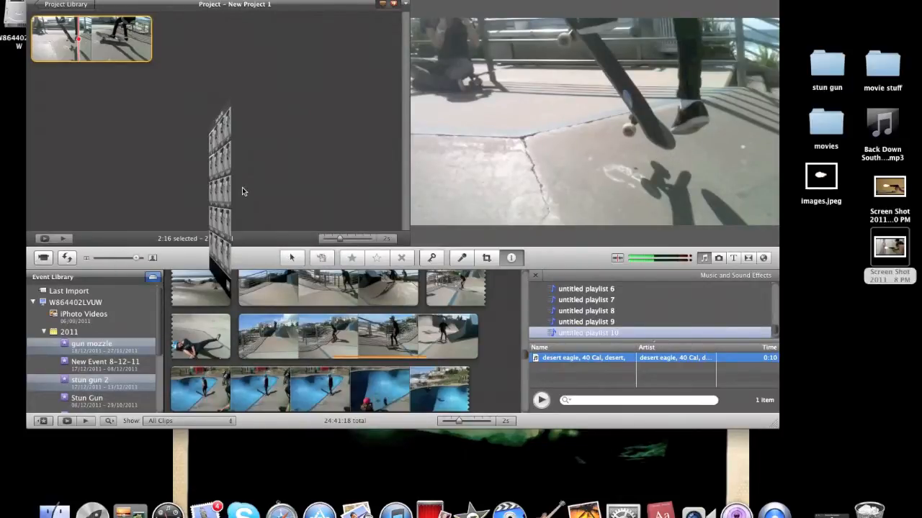
click(461, 258)
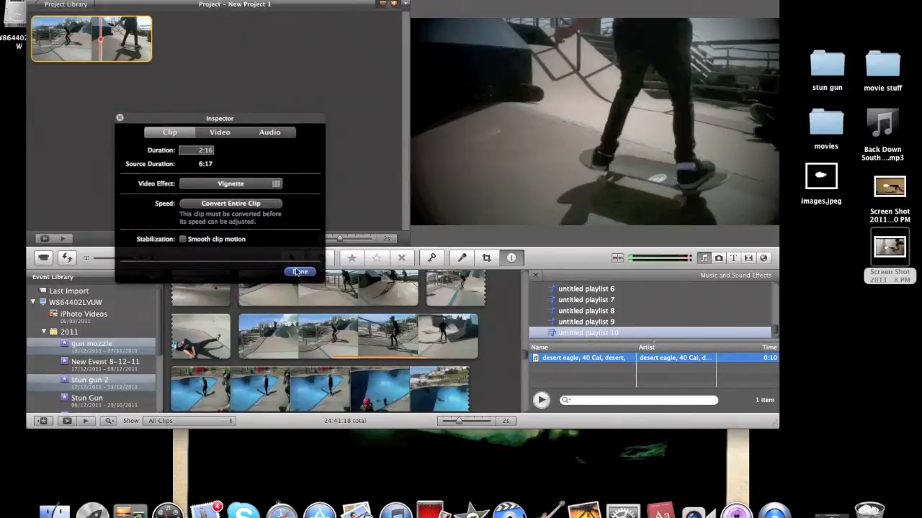
click(299, 271)
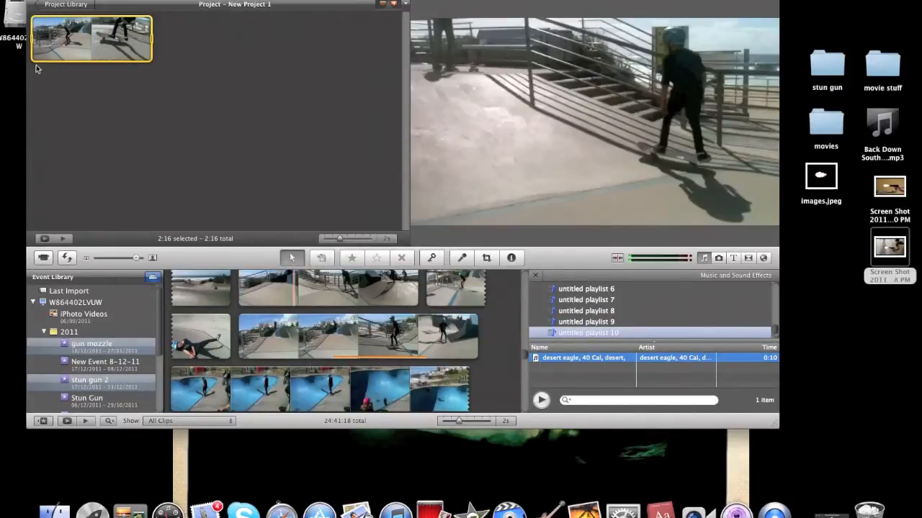